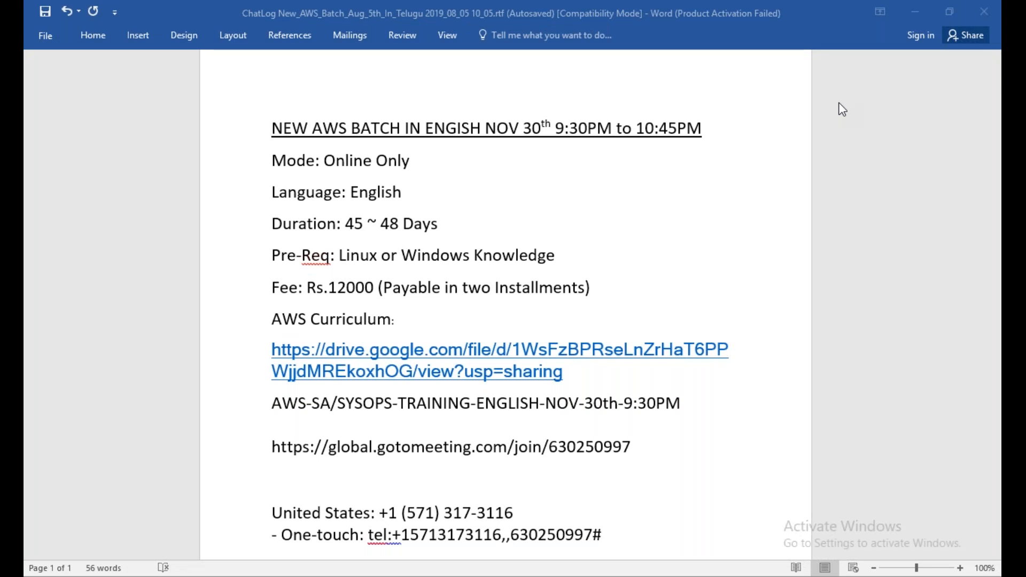
mouse_move(718, 136)
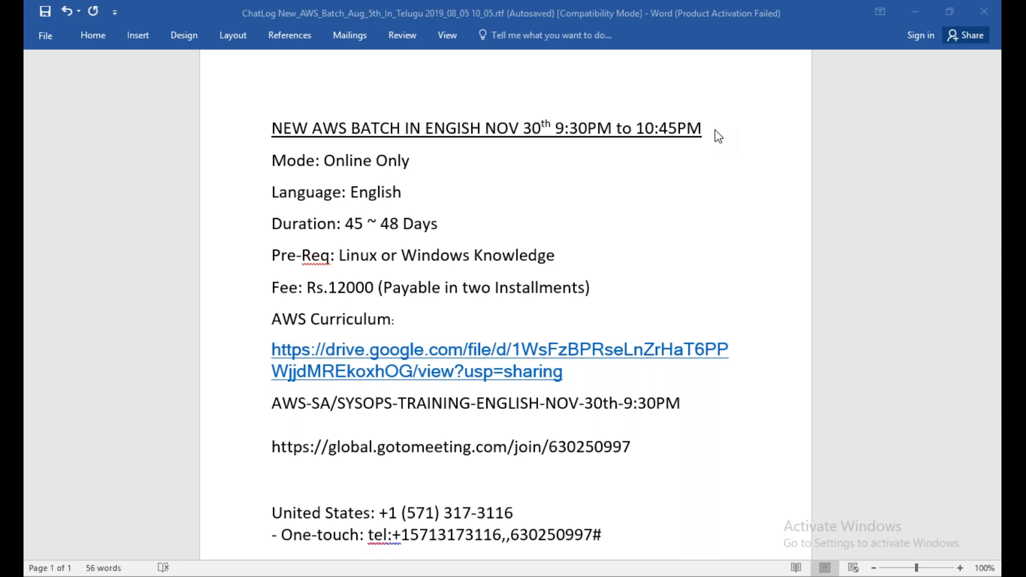
mouse_move(512, 142)
type("50")
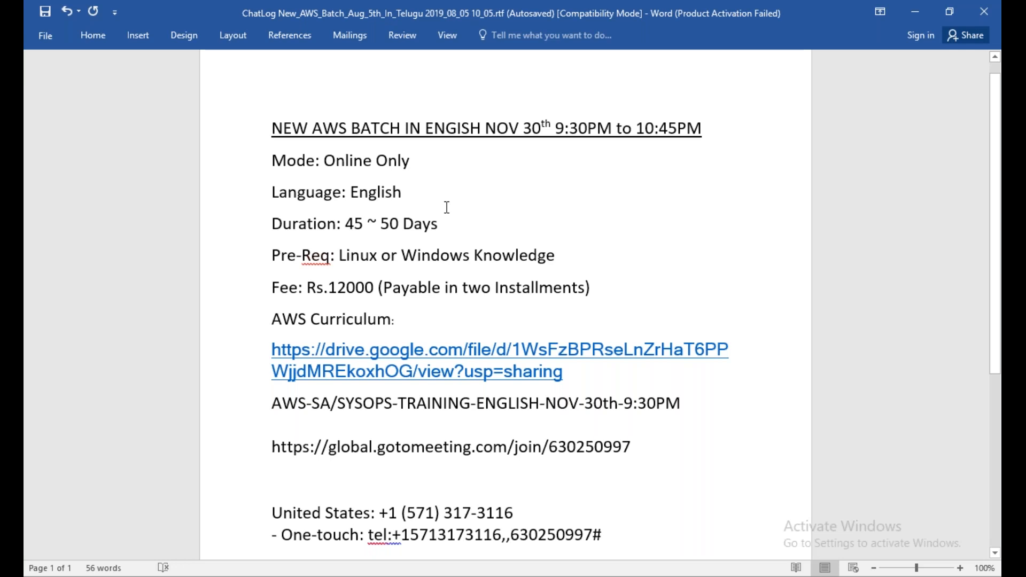
mouse_move(415, 243)
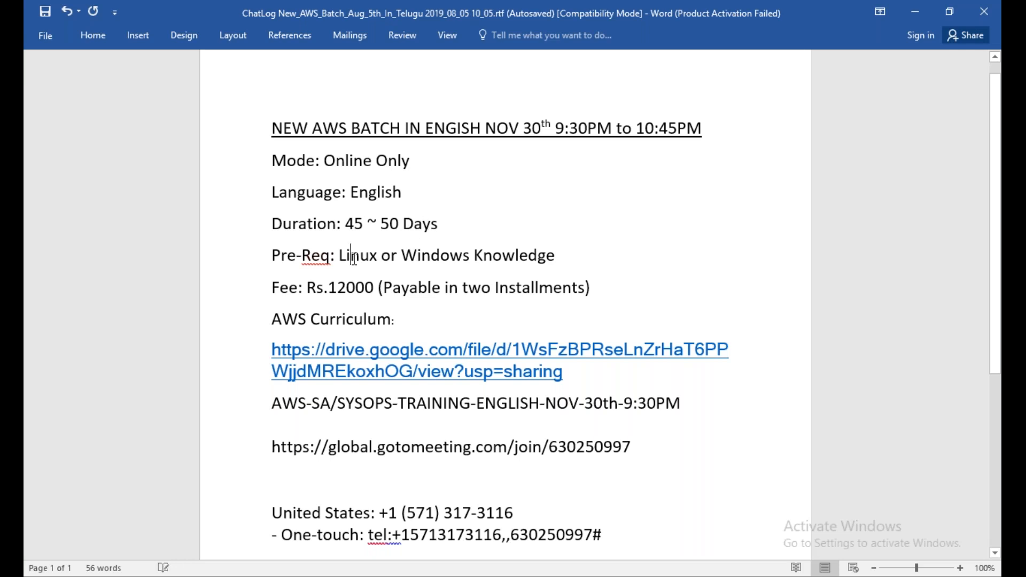
Step: Select the word Linux and place the cursor at the end of the Pre-Req line
double_click(436, 256)
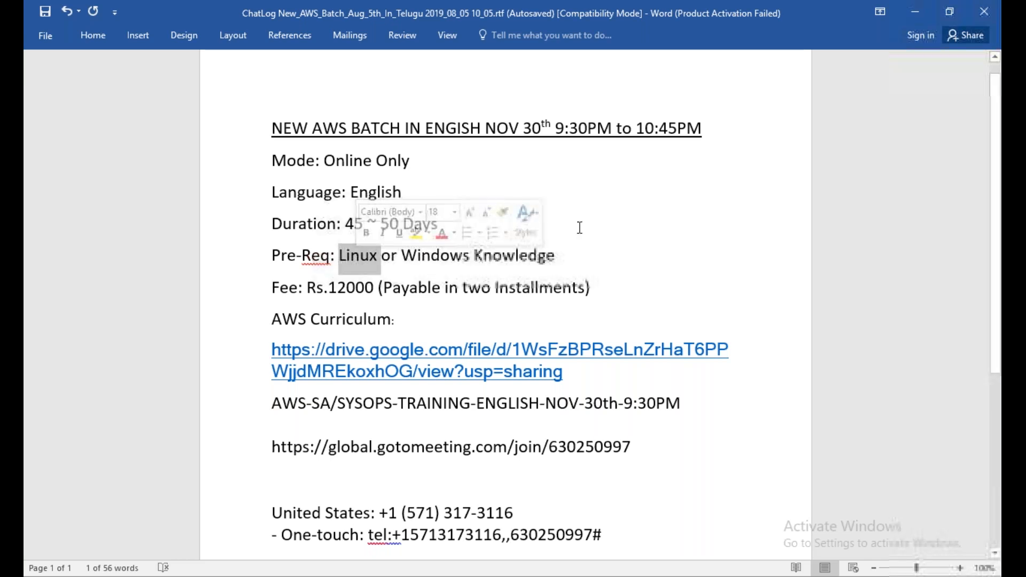
mouse_move(591, 257)
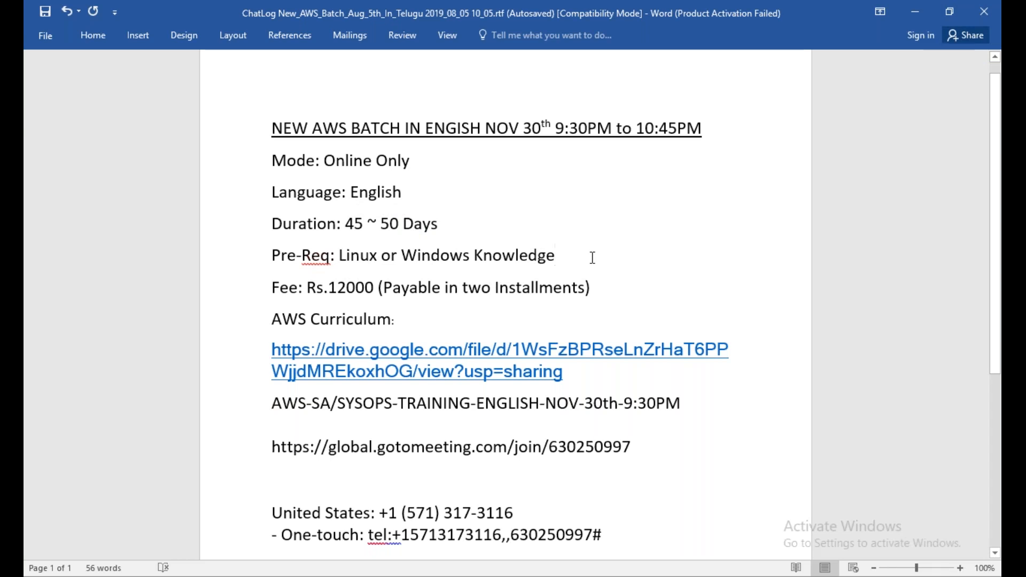
left_click(555, 255)
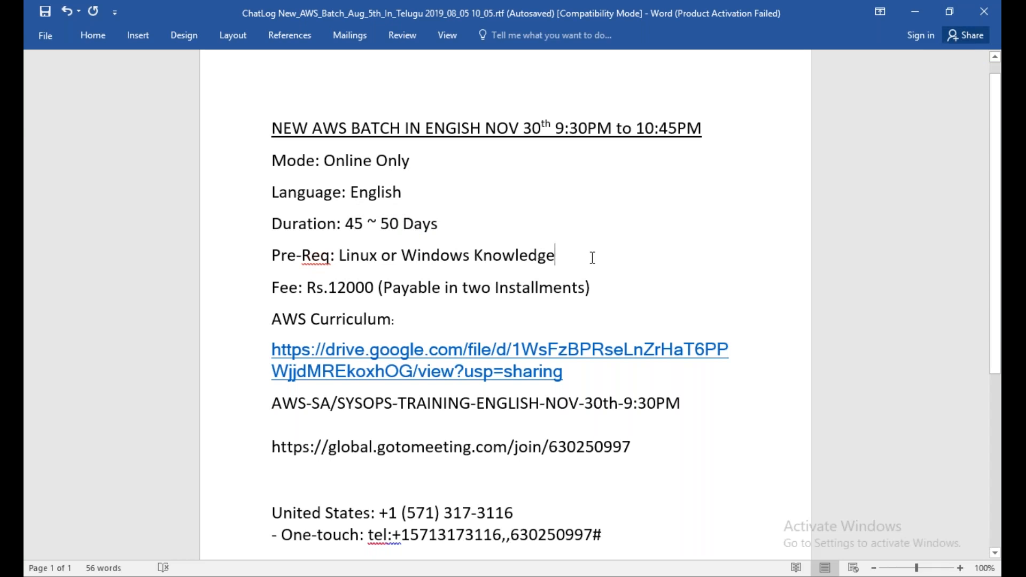
mouse_move(594, 257)
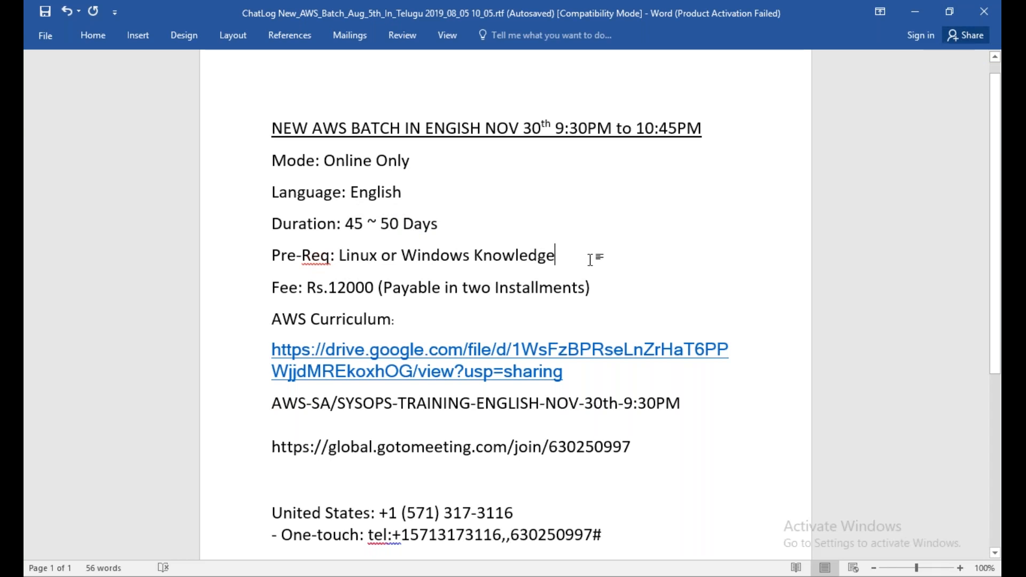
mouse_move(347, 292)
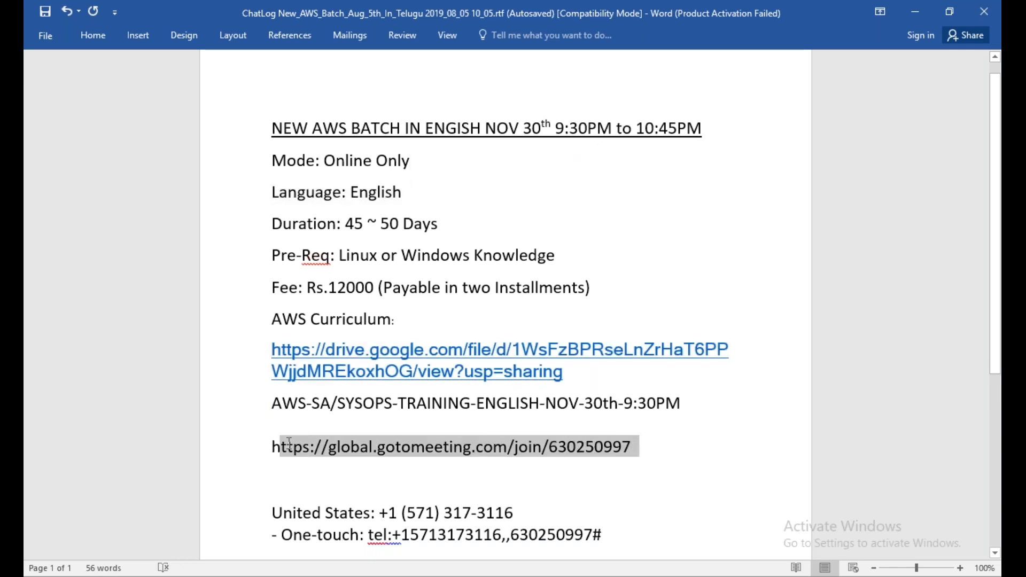
Step: Make the gotomeeting join URL an active hyperlink and move to the blank line below it
right_click(456, 447)
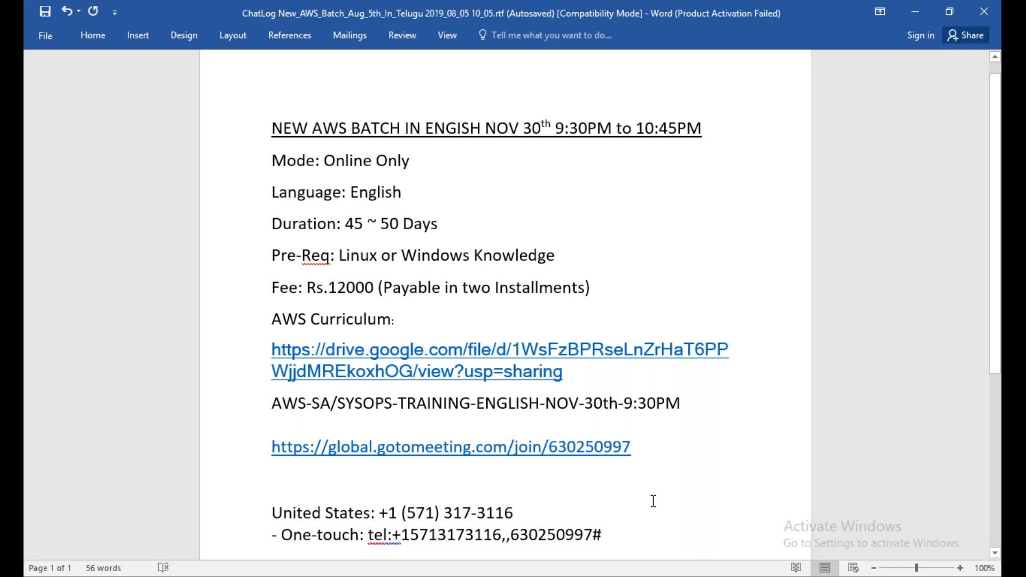
left_click_drag(273, 446, 632, 447)
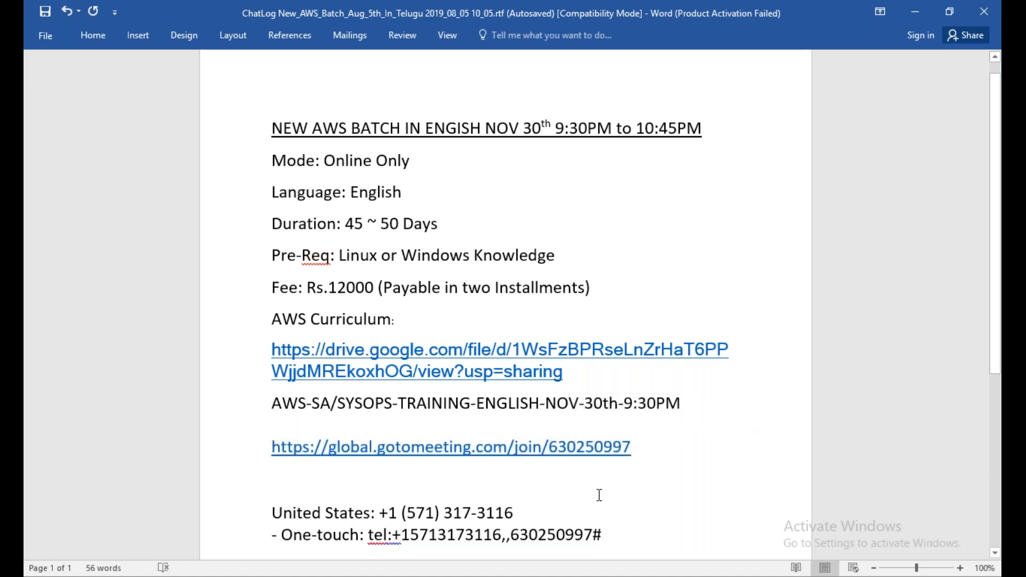
left_click(272, 488)
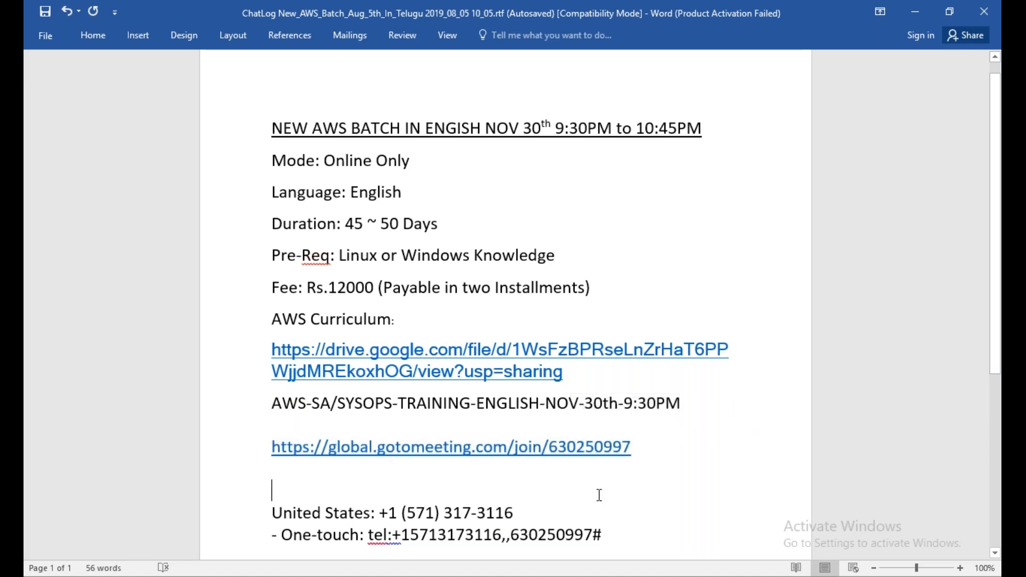
scroll("down", 3)
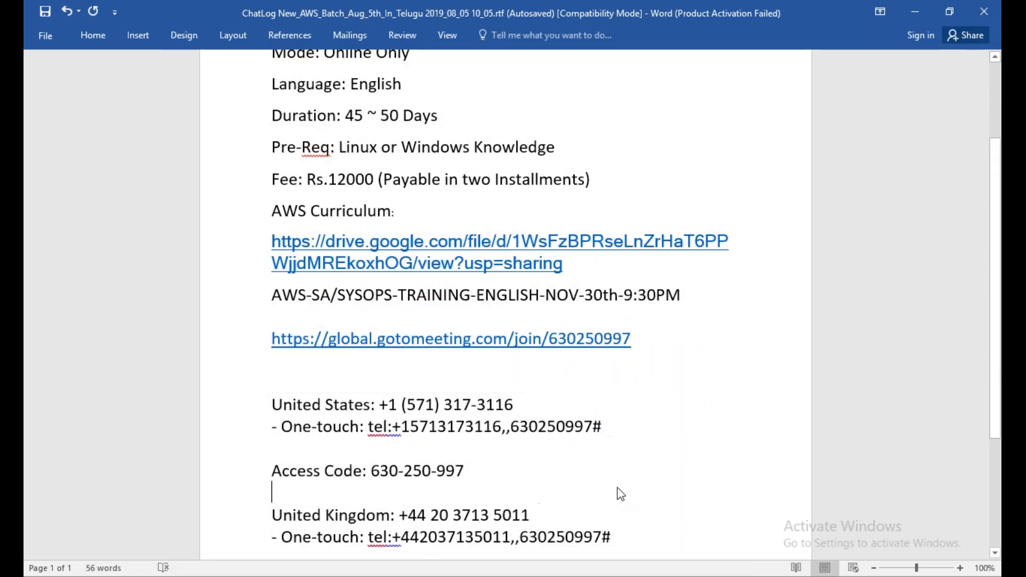
scroll("down", 3)
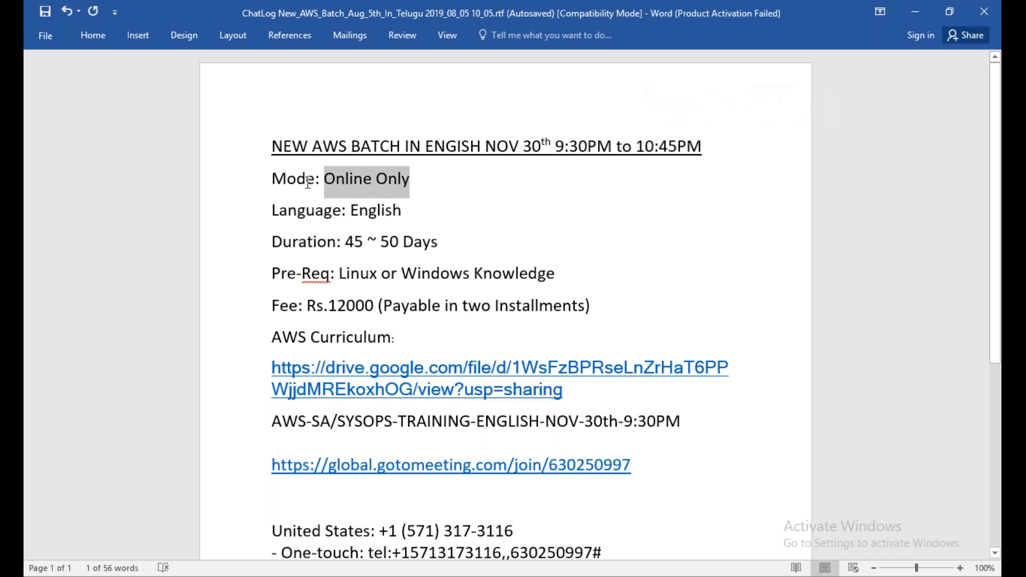
left_click(477, 240)
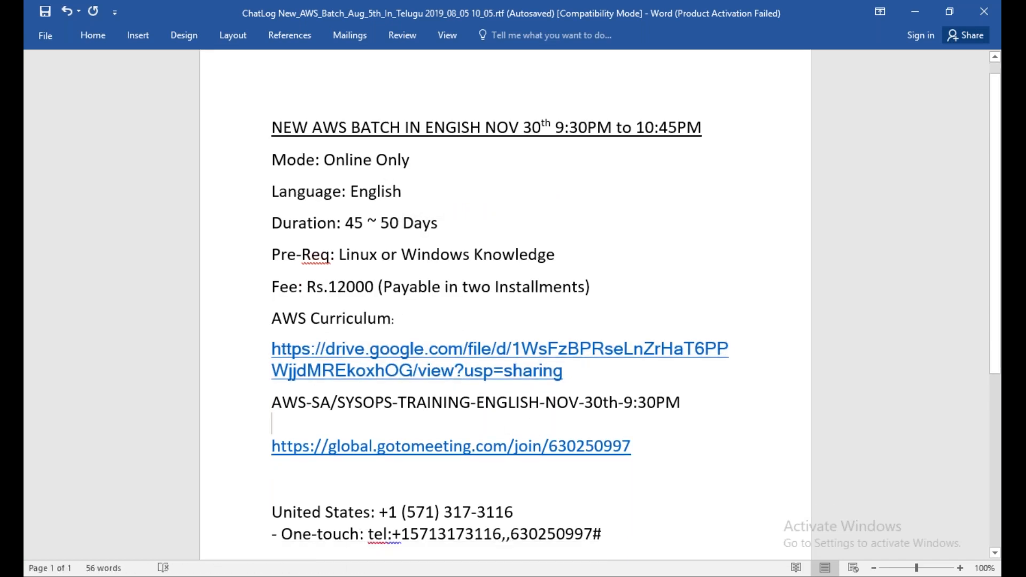
scroll("down", 3)
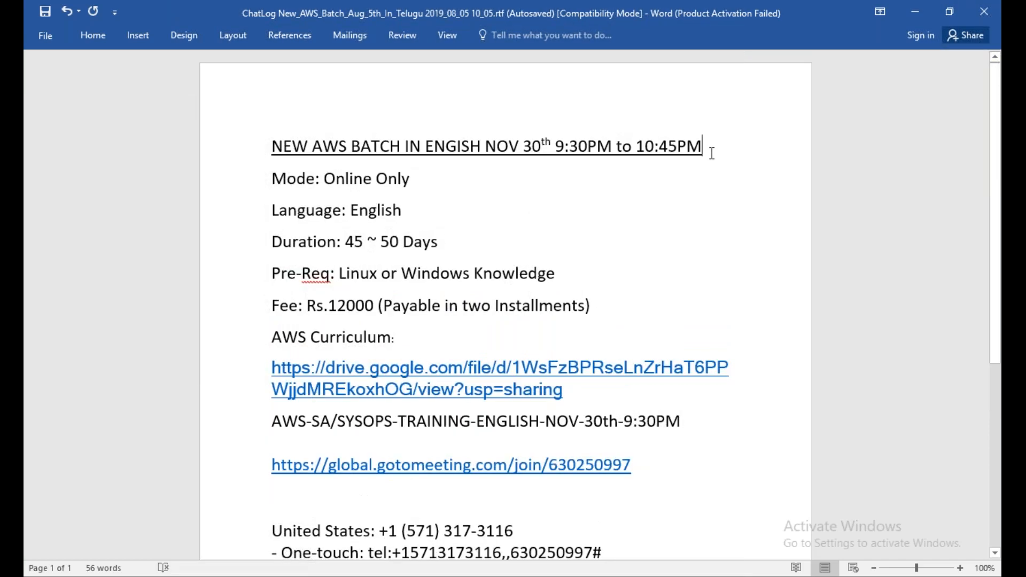
Step: Enter the new line 'AWS=>DevOps=>Azure' beneath the batch heading, fixing the arrows
type("A")
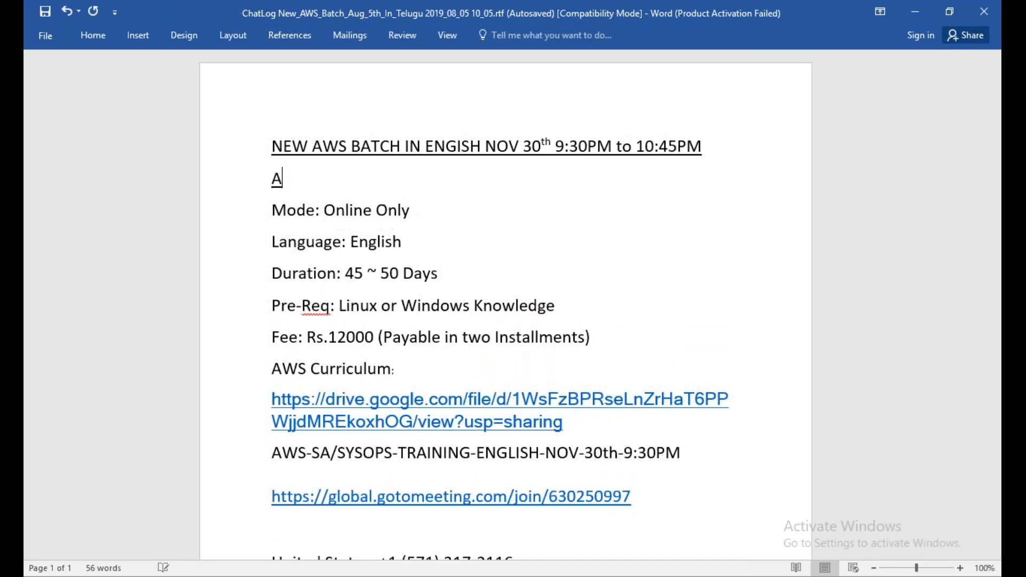
type("WS=")
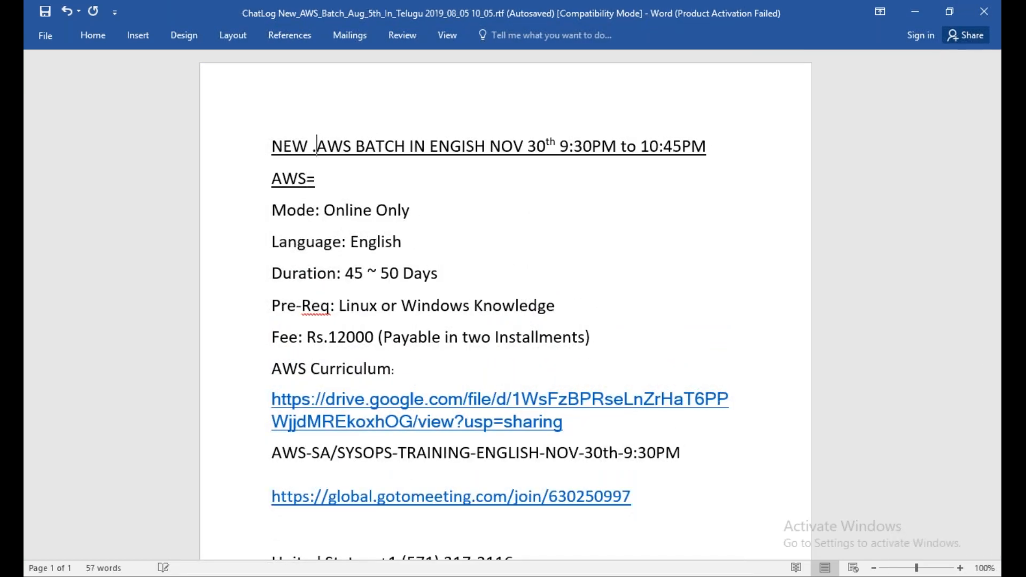
type("DevOps")
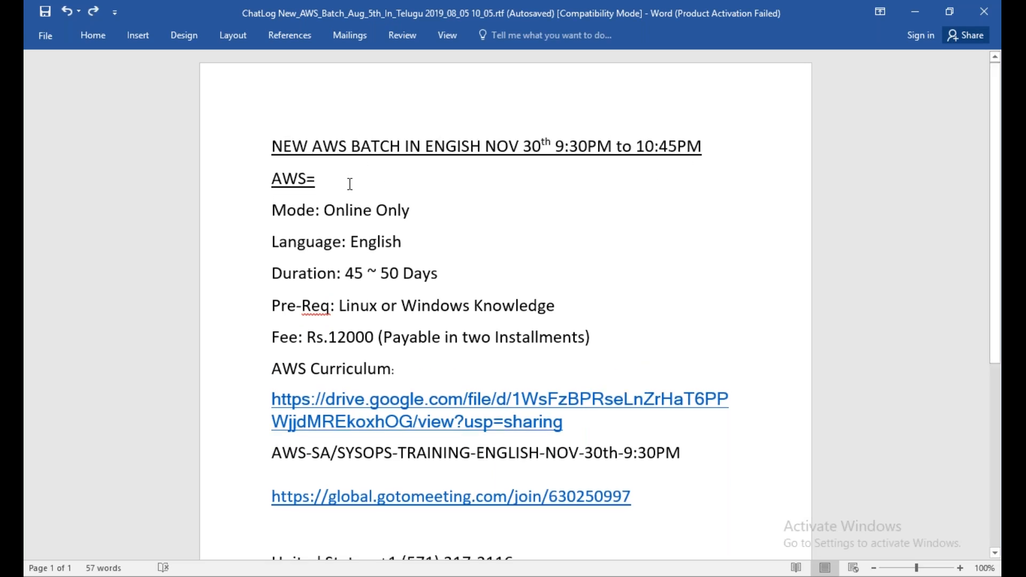
type("DevOps")
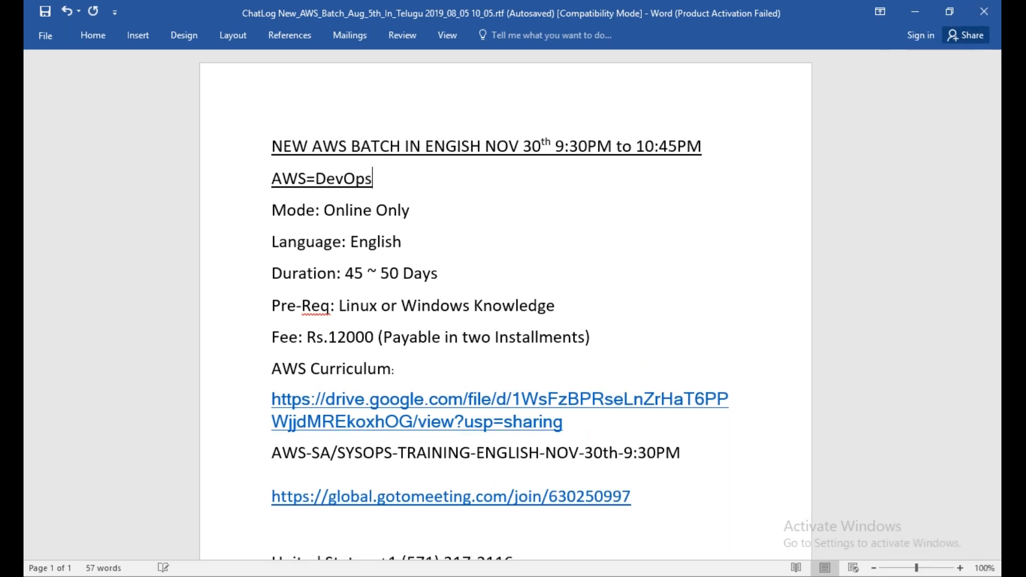
type("=>Azu")
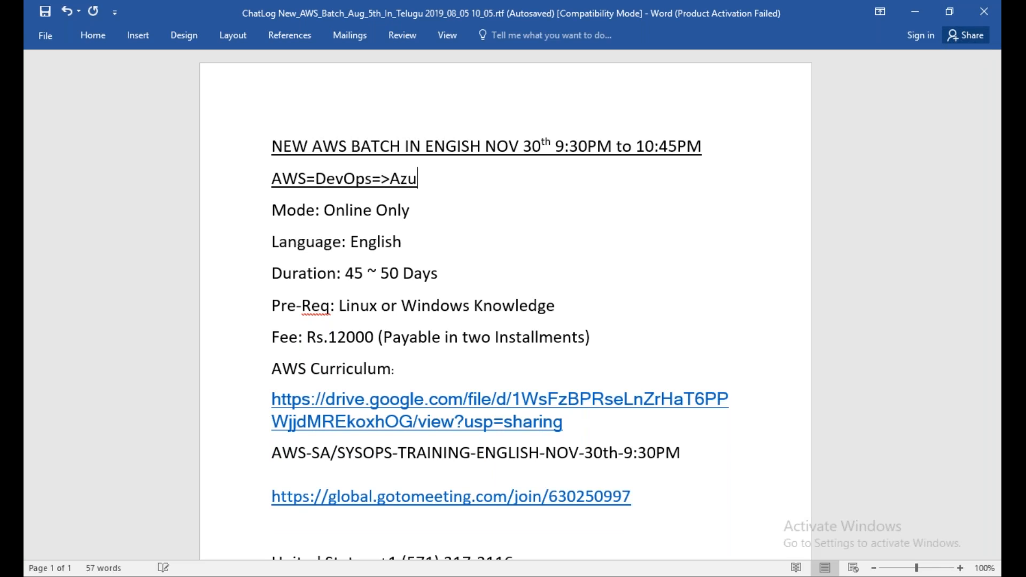
type("re")
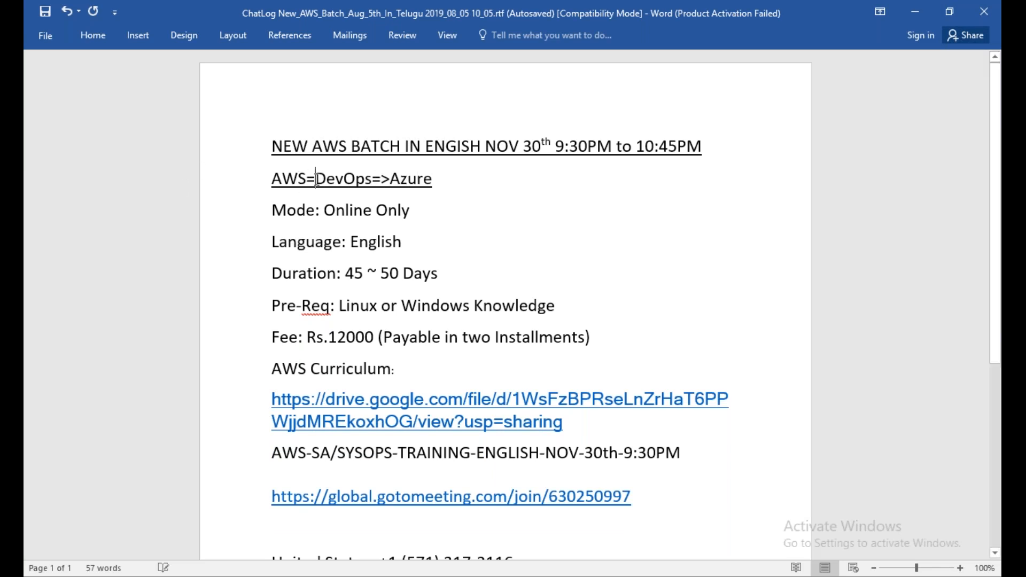
type(">")
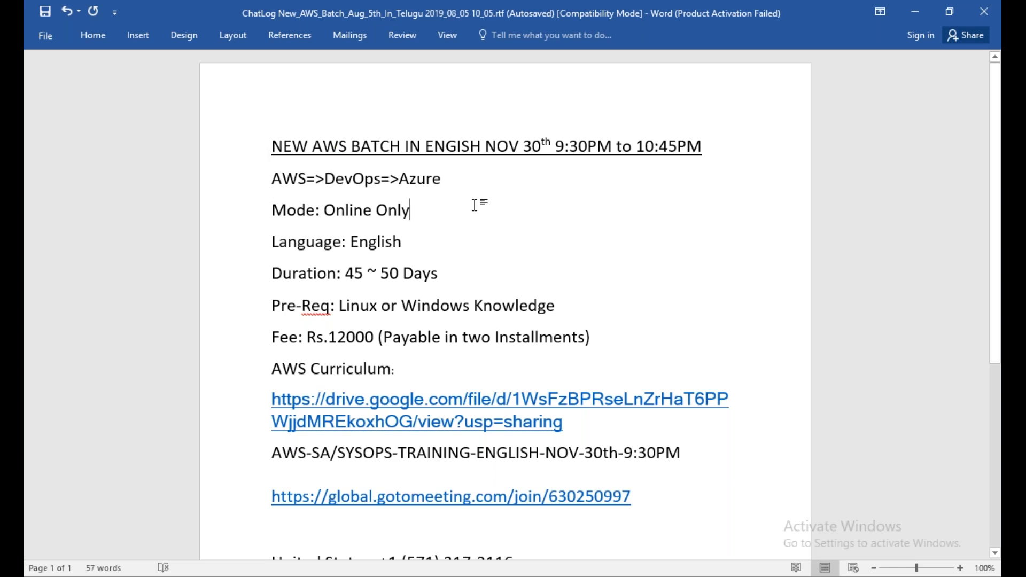
mouse_move(994, 41)
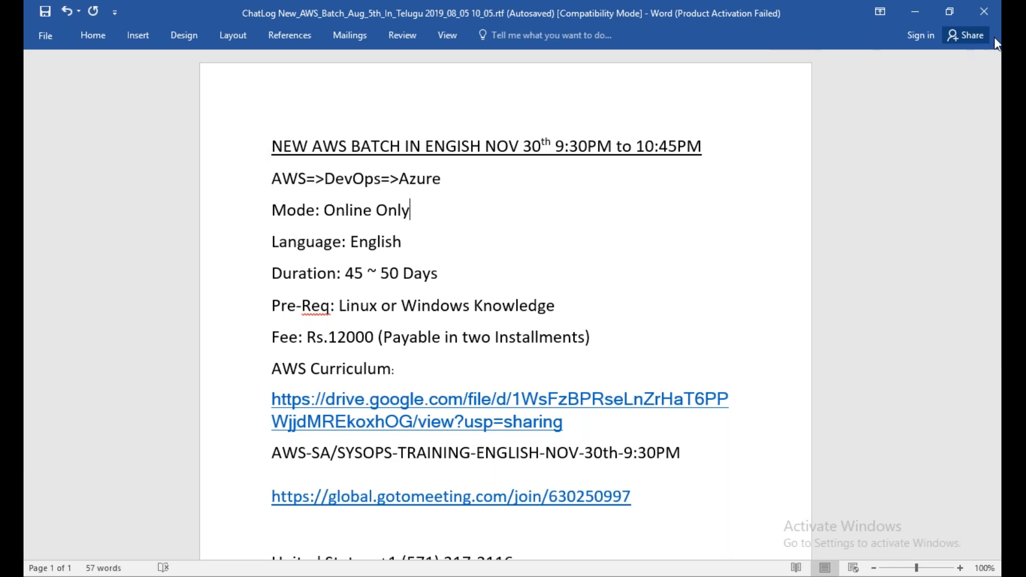